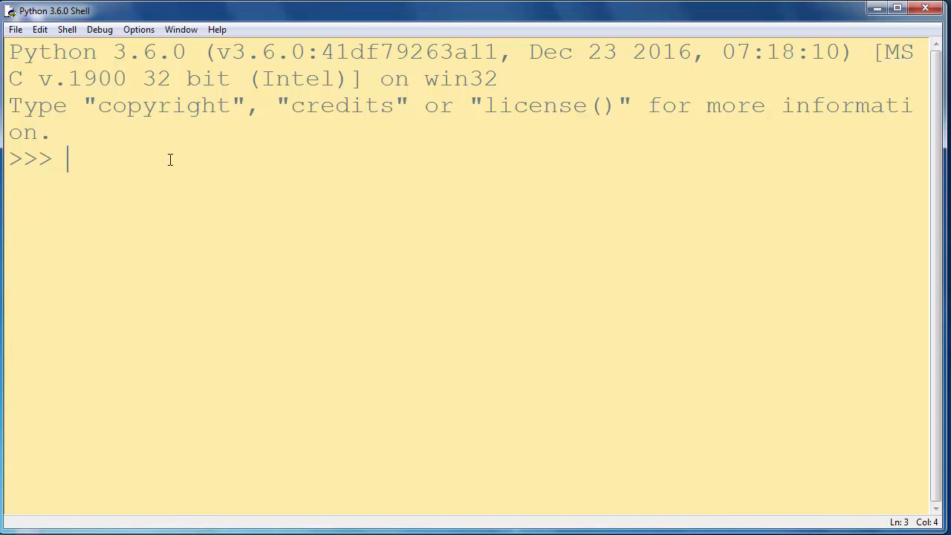
Import the os module at the shell prompt
{"action": "type", "text": "imrpo"}
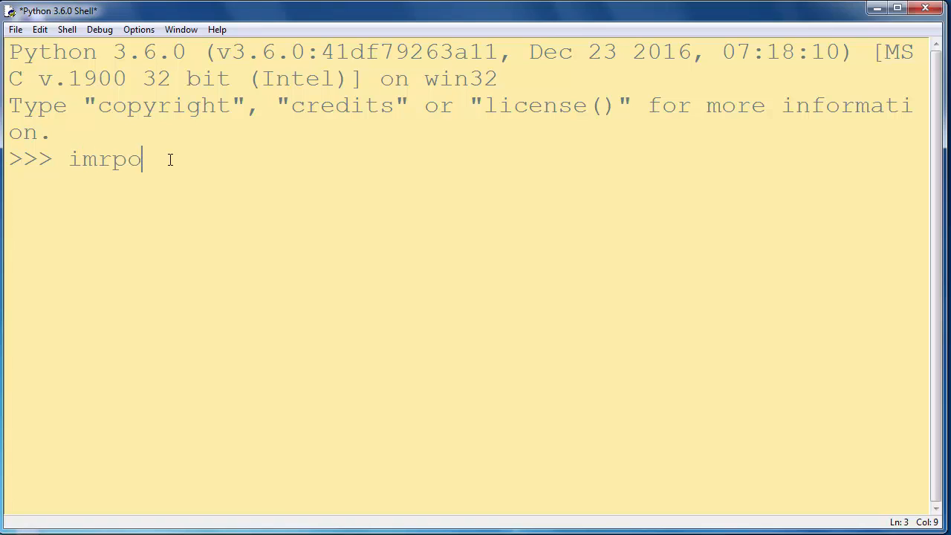
{"action": "type", "text": "import os"}
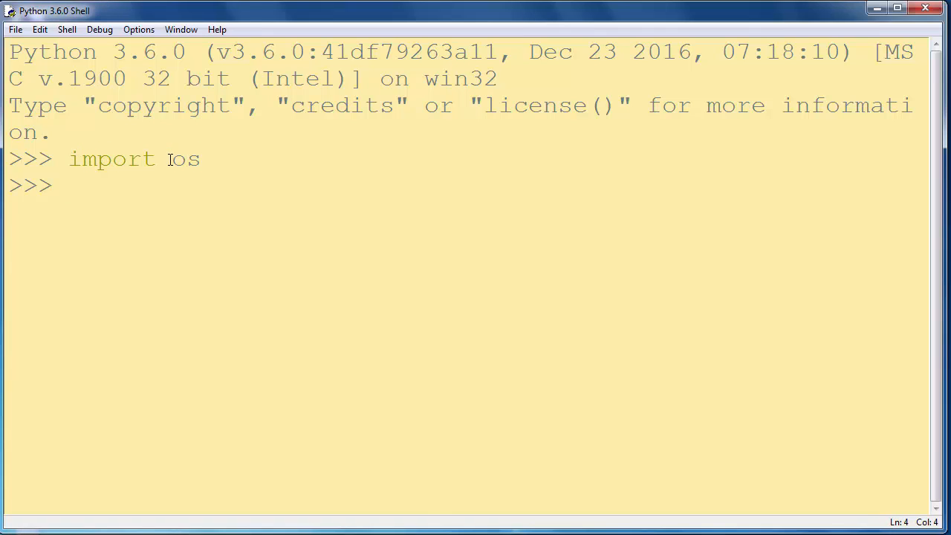
Change the working directory with os.chdir('C:\python36-32')
{"action": "type", "text": "o"}
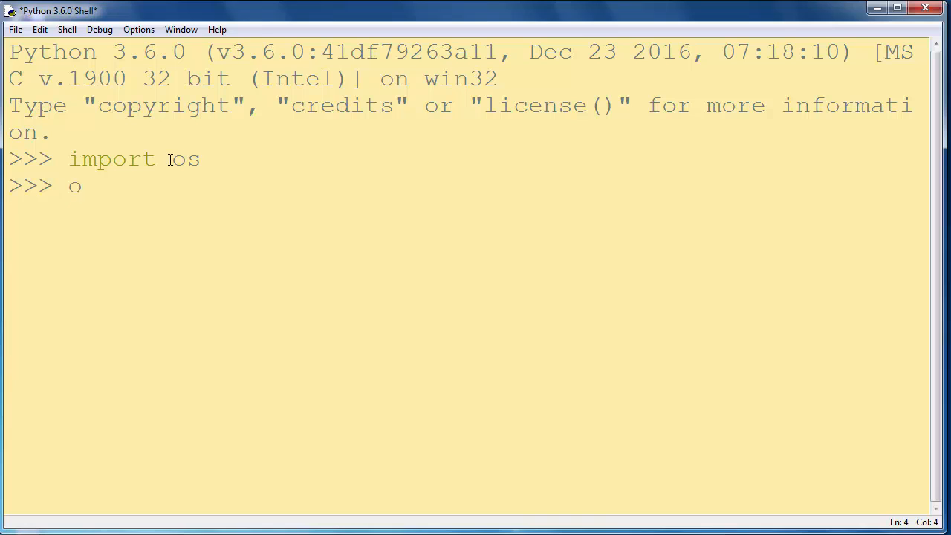
{"action": "type", "text": "s.ch"}
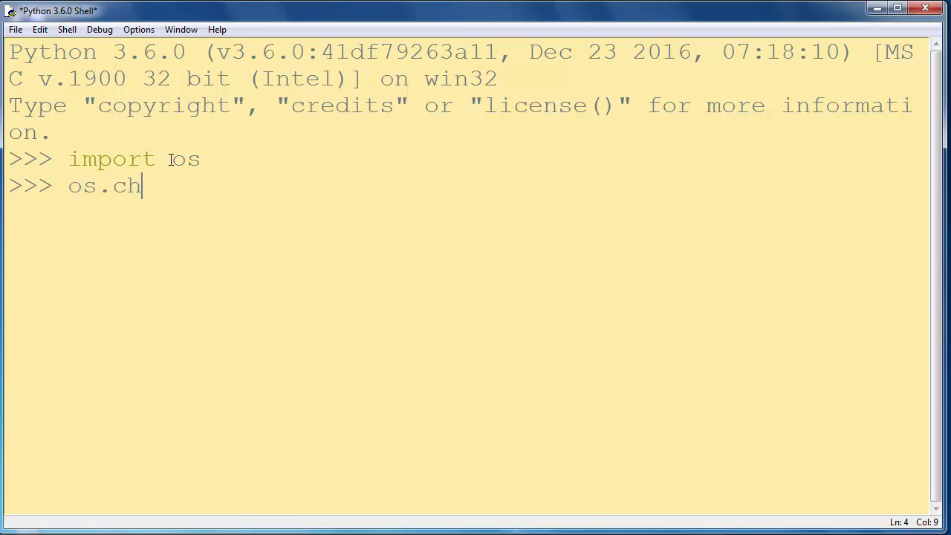
{"action": "type", "text": "dir("}
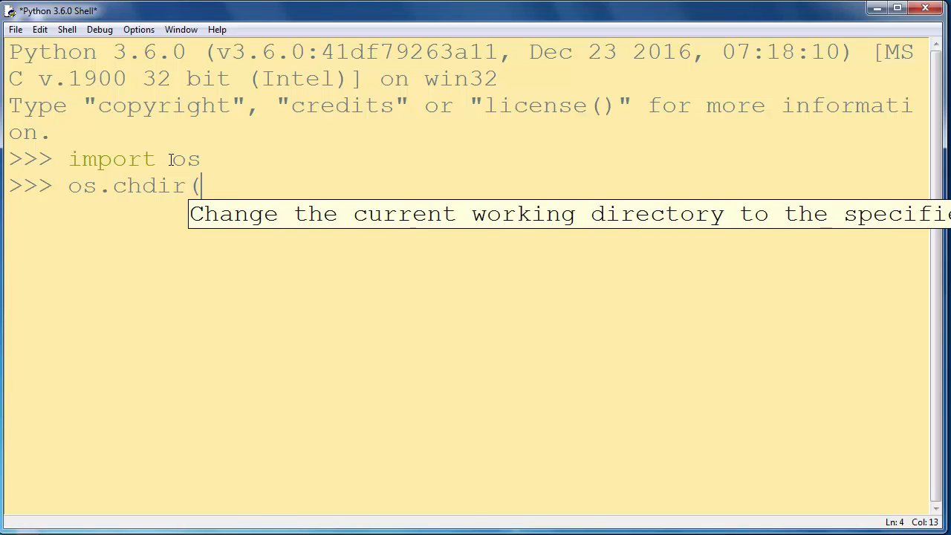
{"action": "type", "text": "C:\\"}
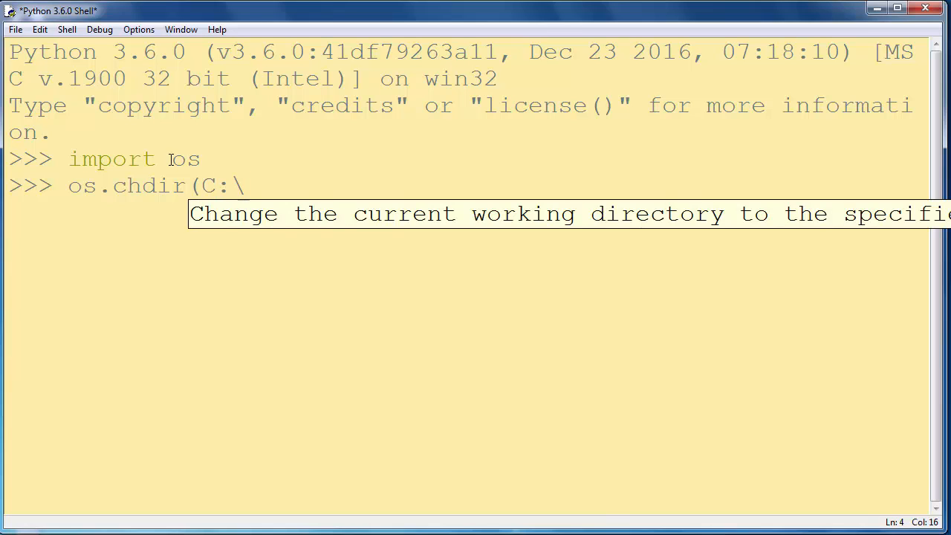
{"action": "type", "text": "pyt"}
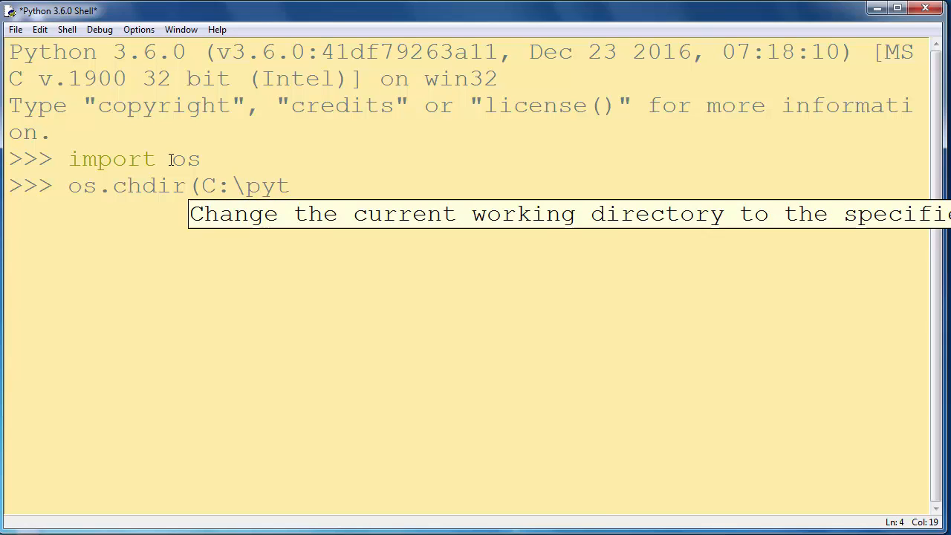
{"action": "type", "text": "rang"}
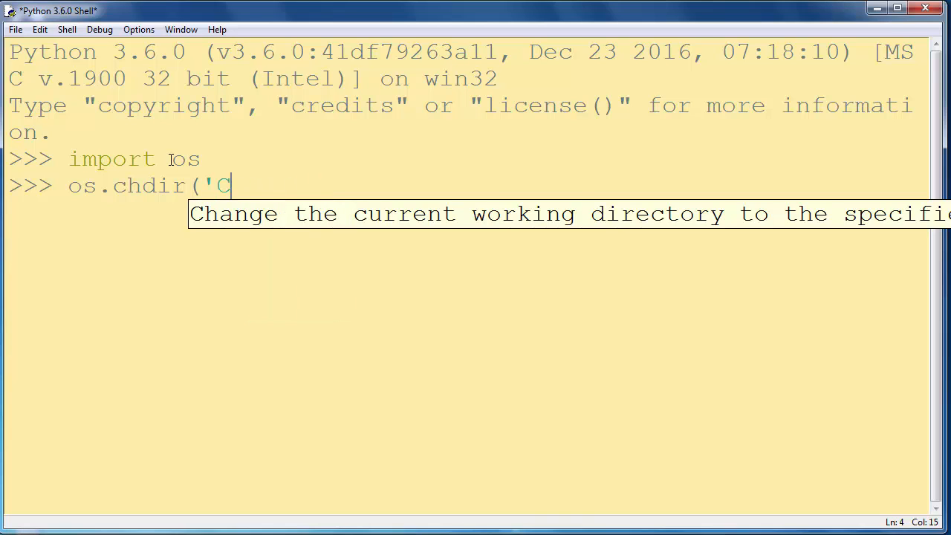
{"action": "type", "text": ":\\py"}
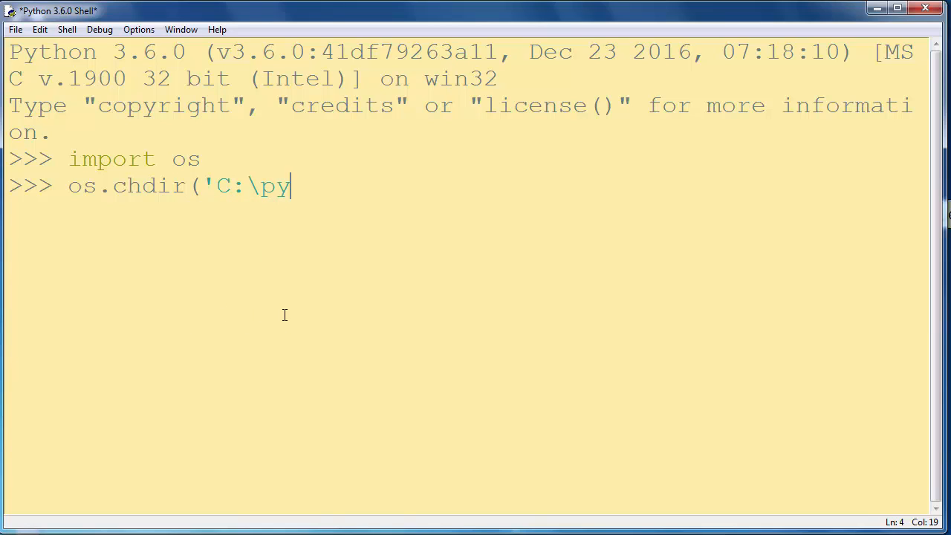
{"action": "type", "text": "thon"}
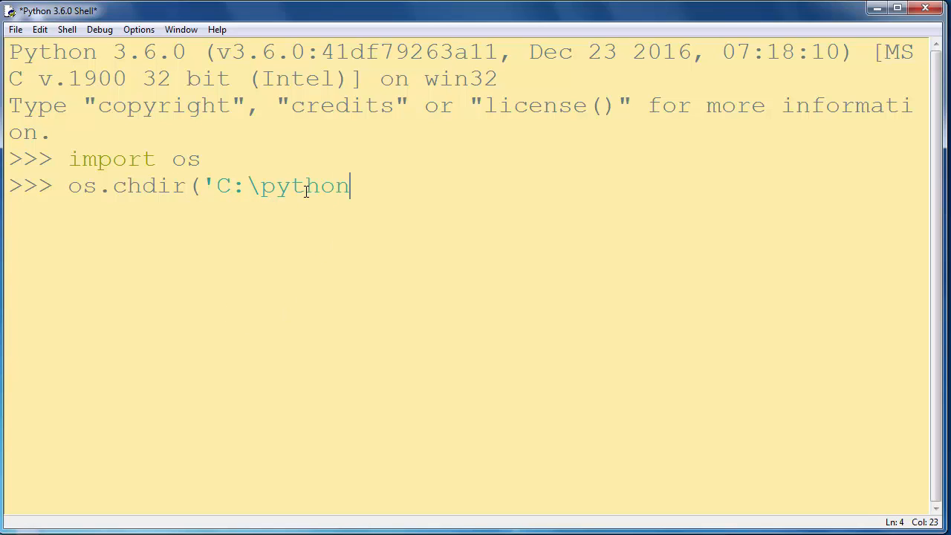
{"action": "type", "text": "377"}
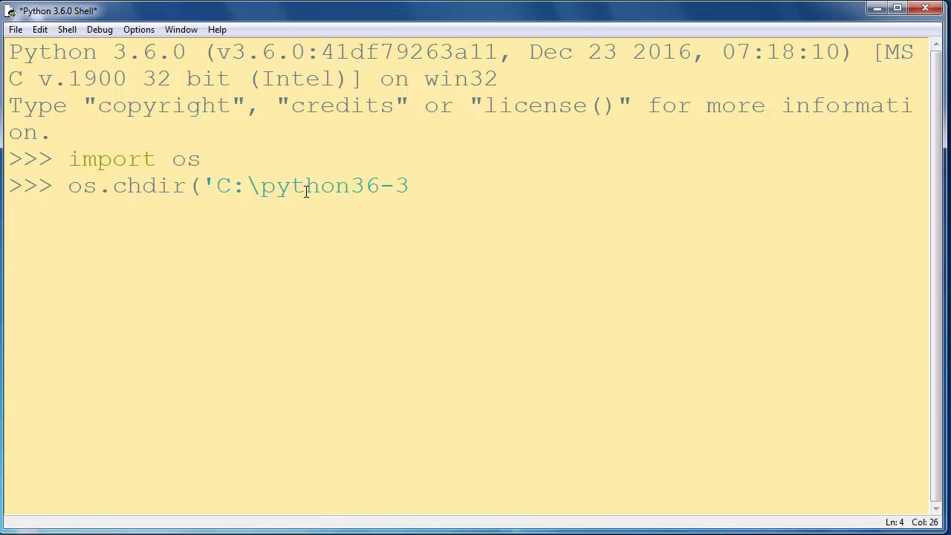
{"action": "type", "text": "2')"}
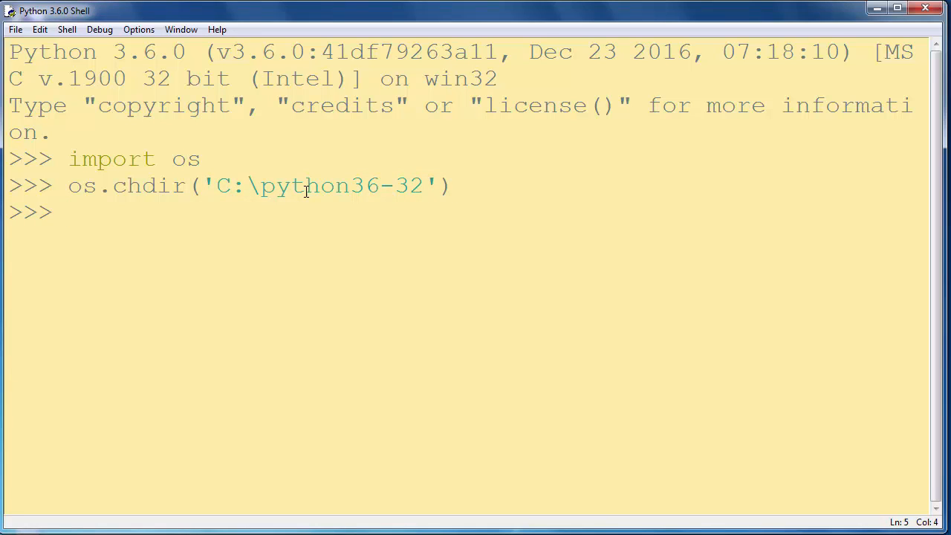
Start the line file = open(' ready to receive the text file's name
{"action": "left_click_drag", "start_coordinate": [215, 184], "coordinate": [341, 184]}
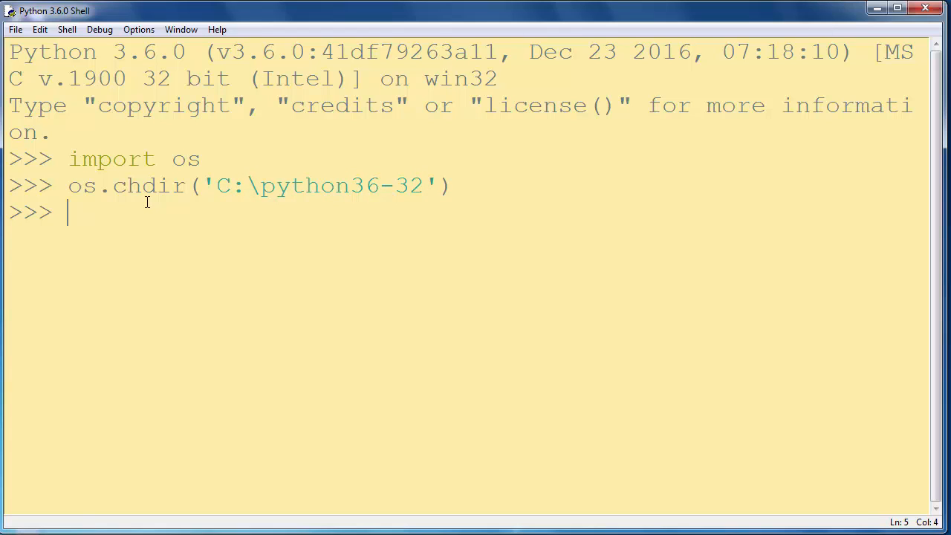
{"action": "type", "text": "fil"}
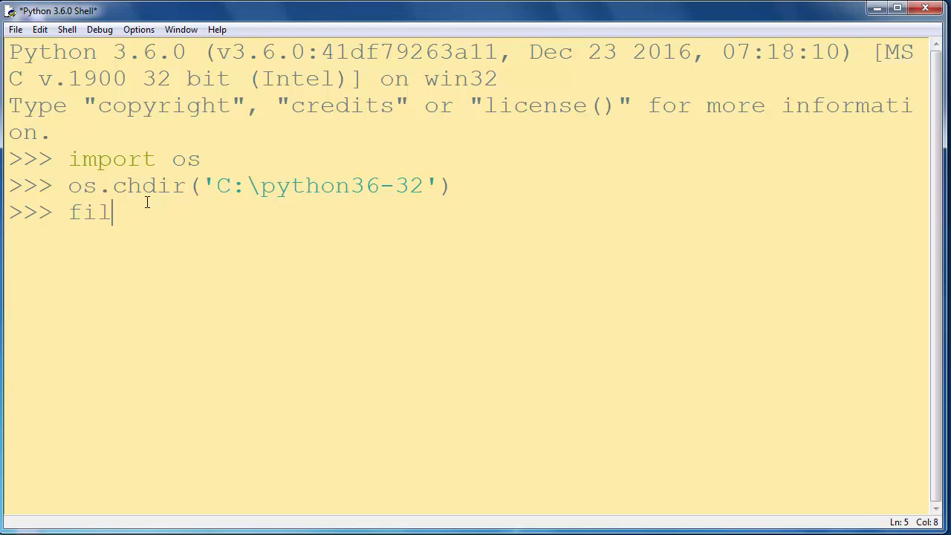
{"action": "type", "text": "e ="}
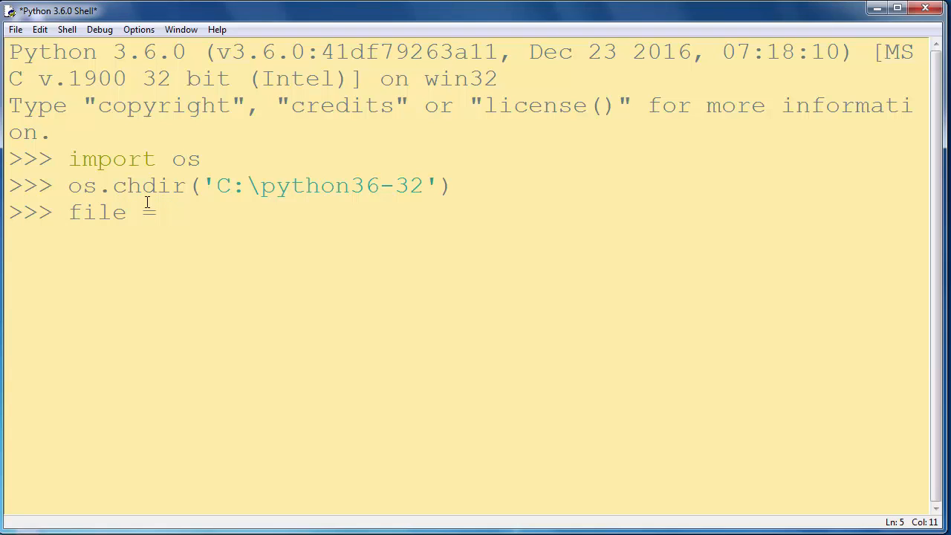
{"action": "type", "text": "="}
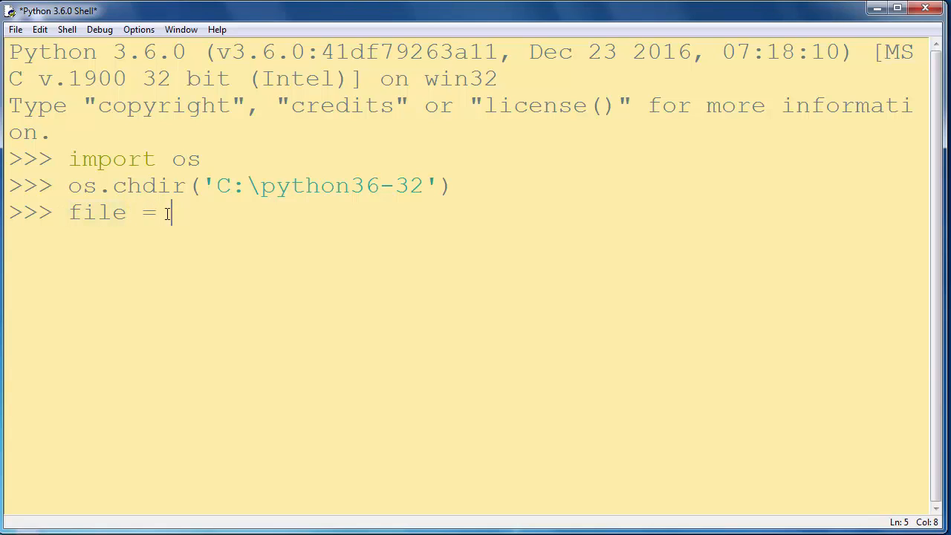
{"action": "type", "text": "open"}
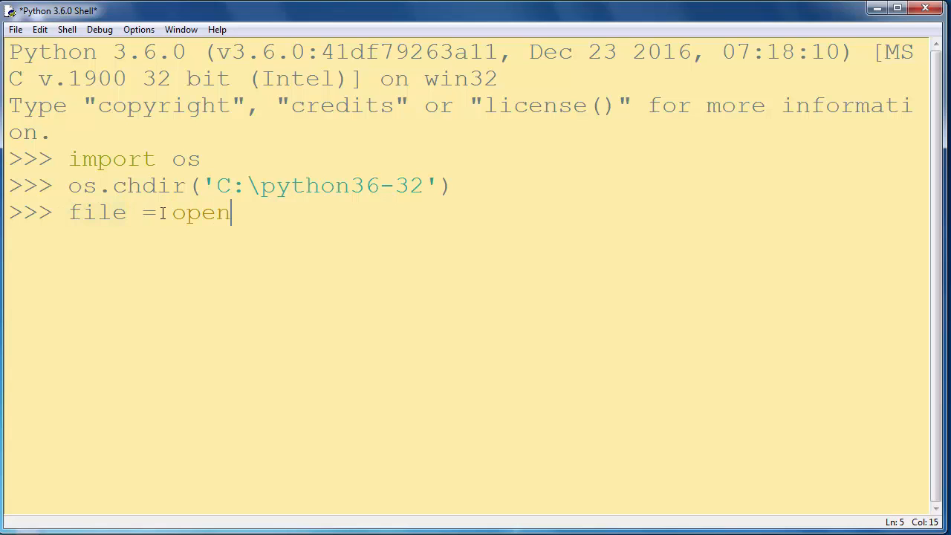
{"action": "type", "text": "("}
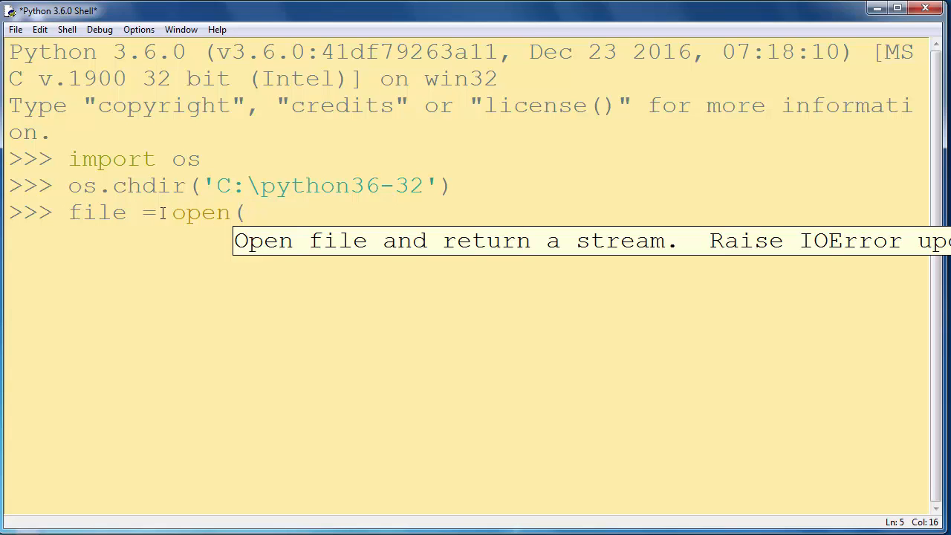
{"action": "type", "text": "'"}
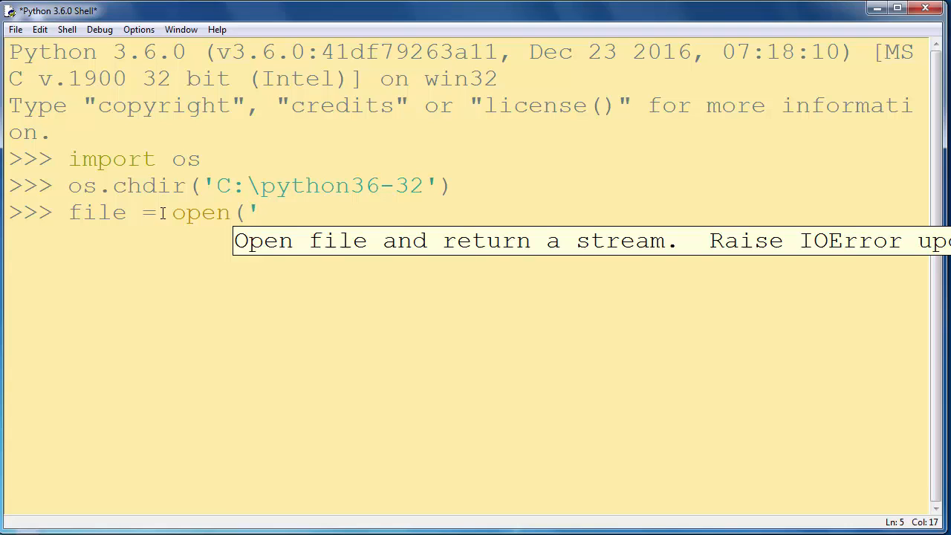
{"action": "mouse_move", "coordinate": [258, 212]}
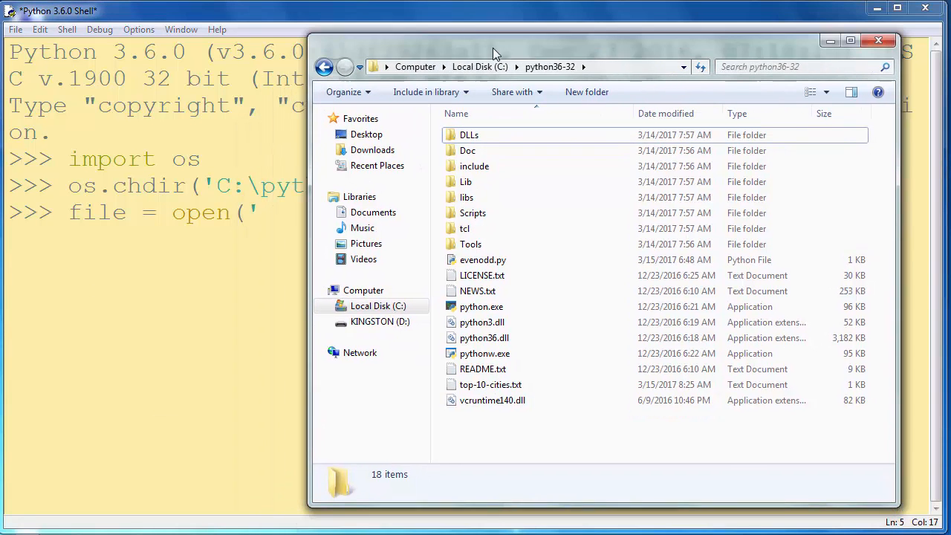
Select top-10-cities.txt in Explorer and copy its name from rename mode
{"action": "left_click", "coordinate": [491, 383]}
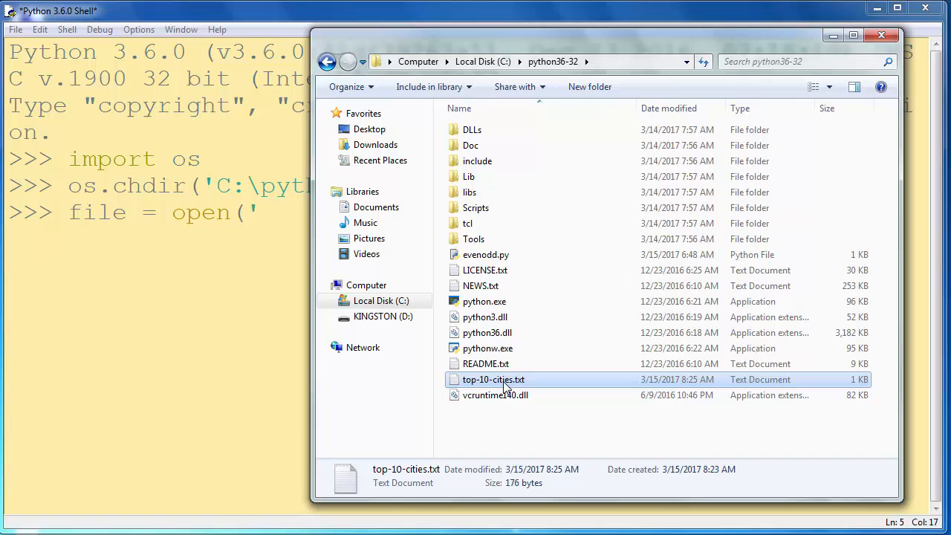
{"action": "left_click", "coordinate": [493, 379]}
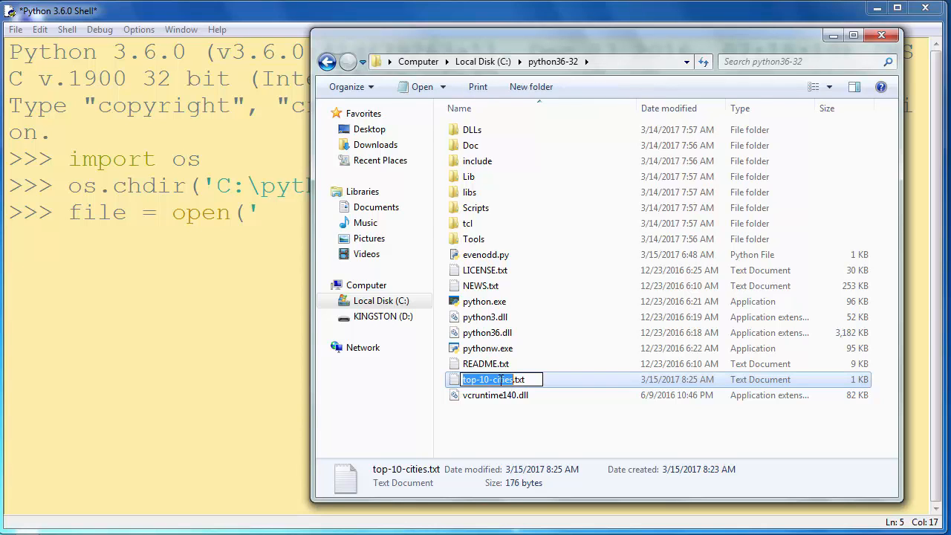
{"action": "right_click", "coordinate": [487, 379]}
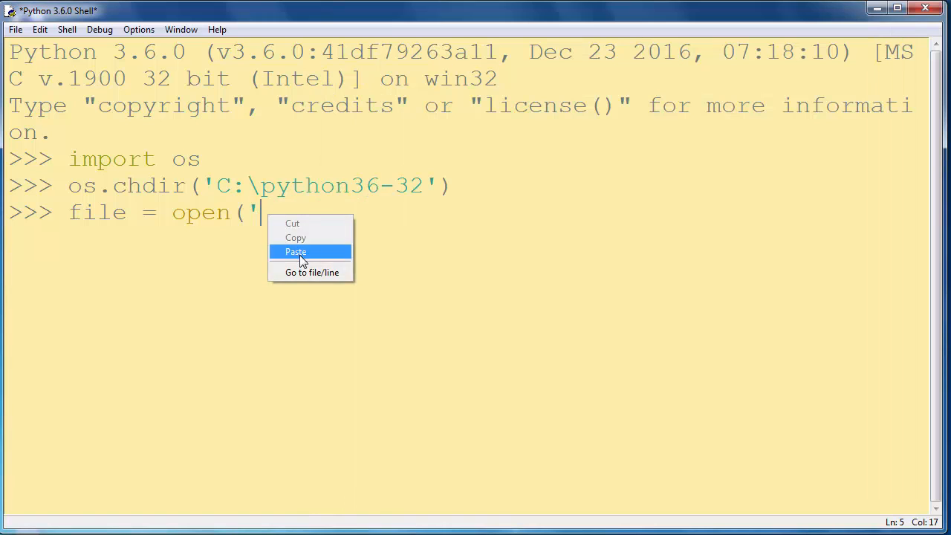
Paste the name to run file = open('top-10-cities.txt') in the shell
{"action": "left_click", "coordinate": [296, 251]}
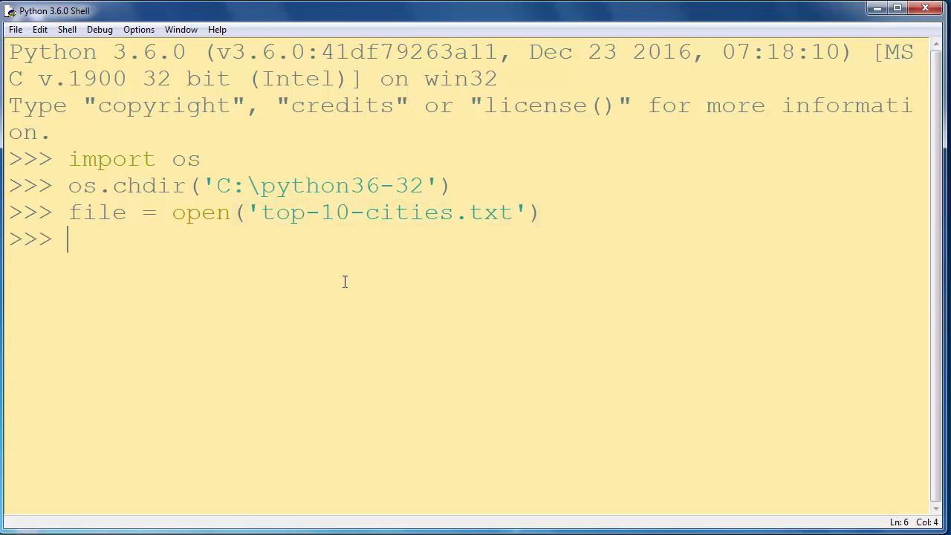
{"action": "left_click", "coordinate": [271, 212]}
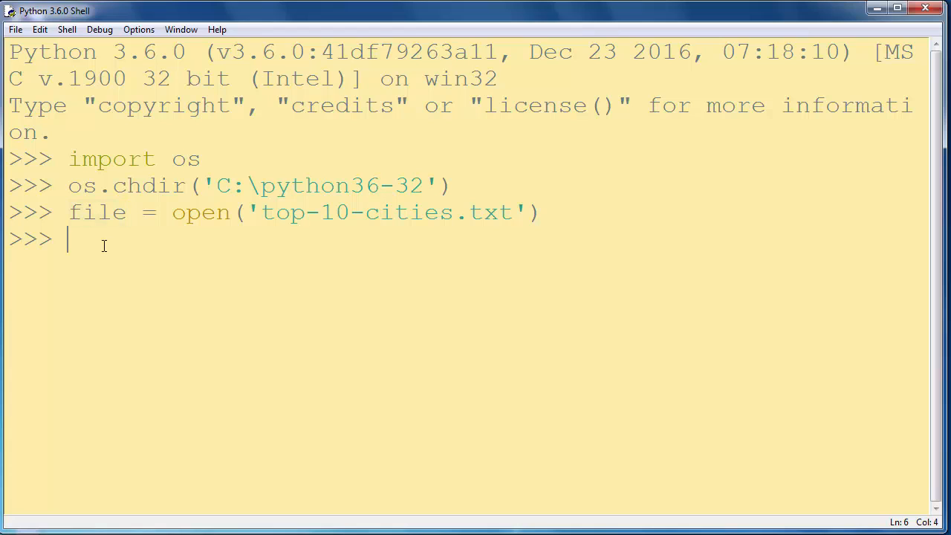
Run file_content = file.read() to store the file's text
{"action": "type", "text": "file"}
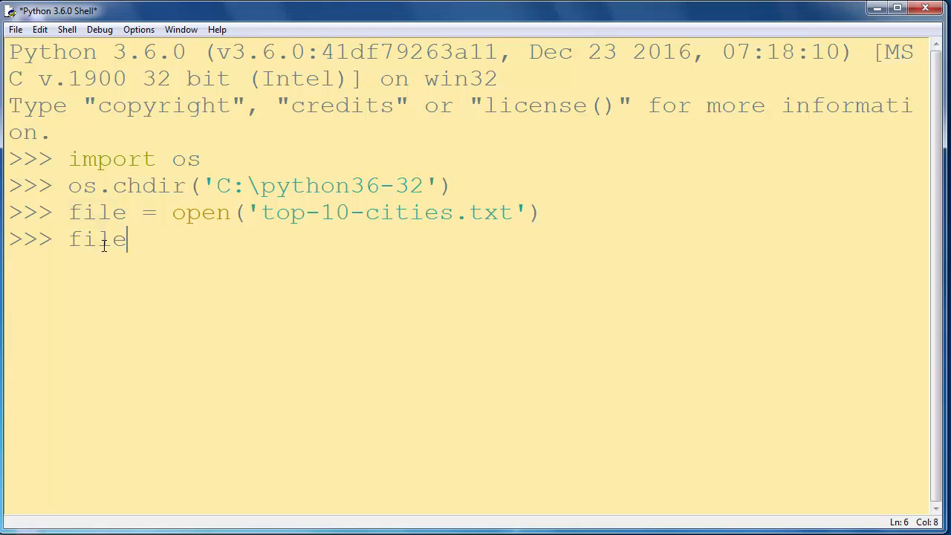
{"action": "type", "text": "_con"}
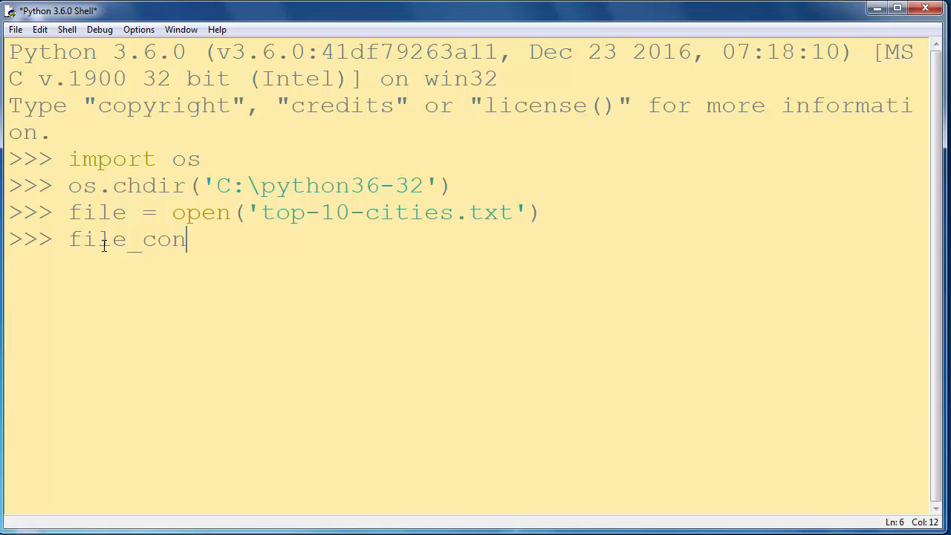
{"action": "type", "text": "tent ="}
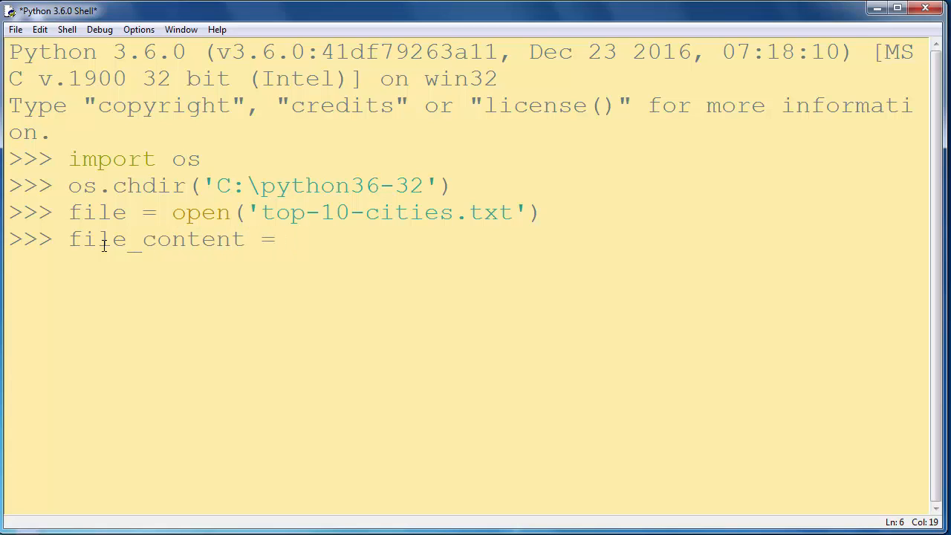
{"action": "type", "text": "file"}
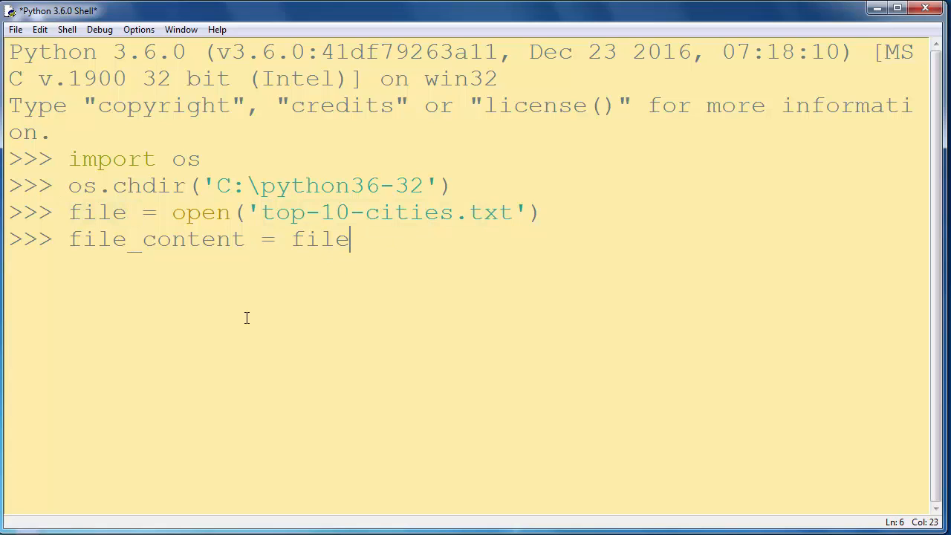
{"action": "type", "text": ".red"}
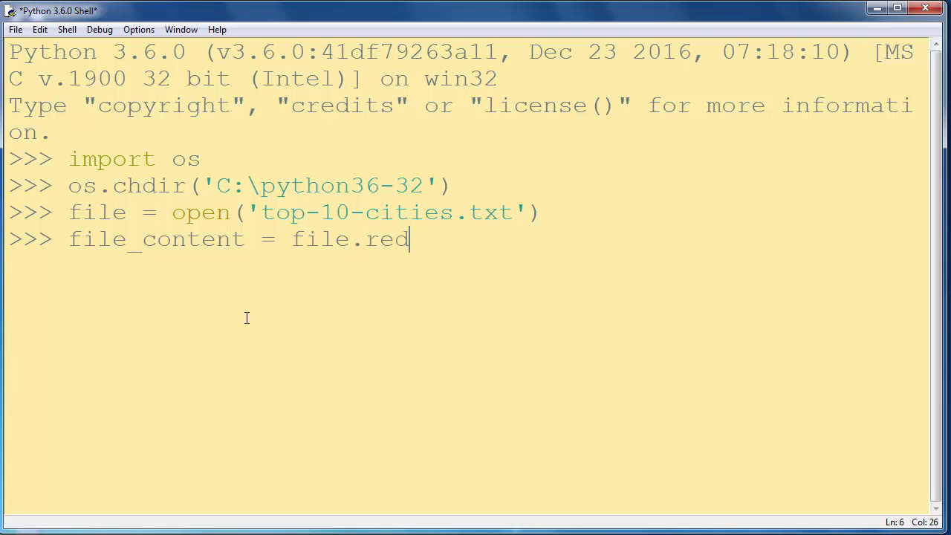
{"action": "type", "text": "ad"}
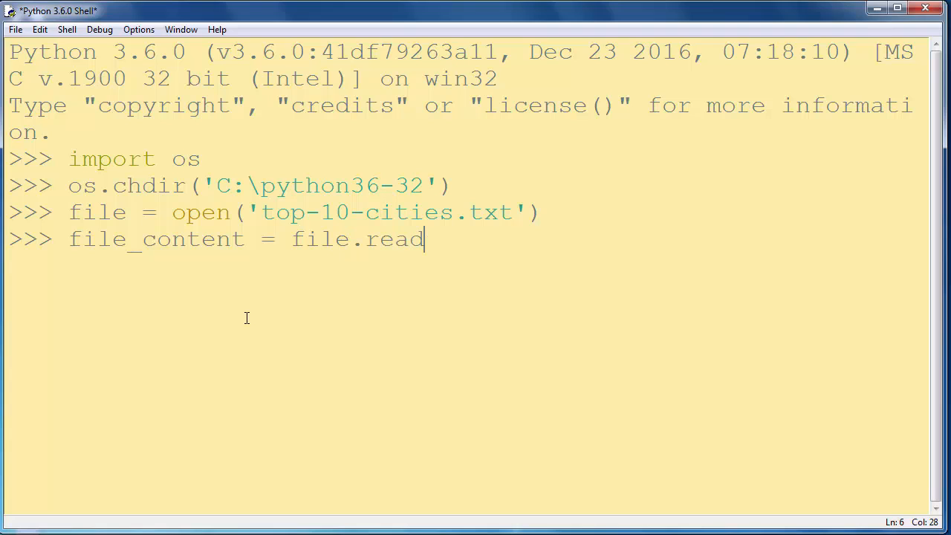
{"action": "type", "text": "()"}
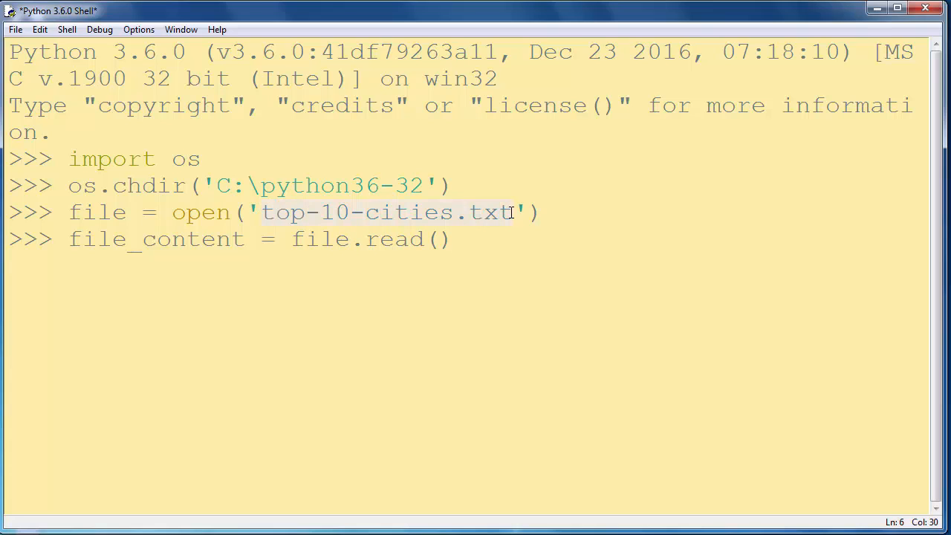
{"action": "left_click", "coordinate": [513, 213]}
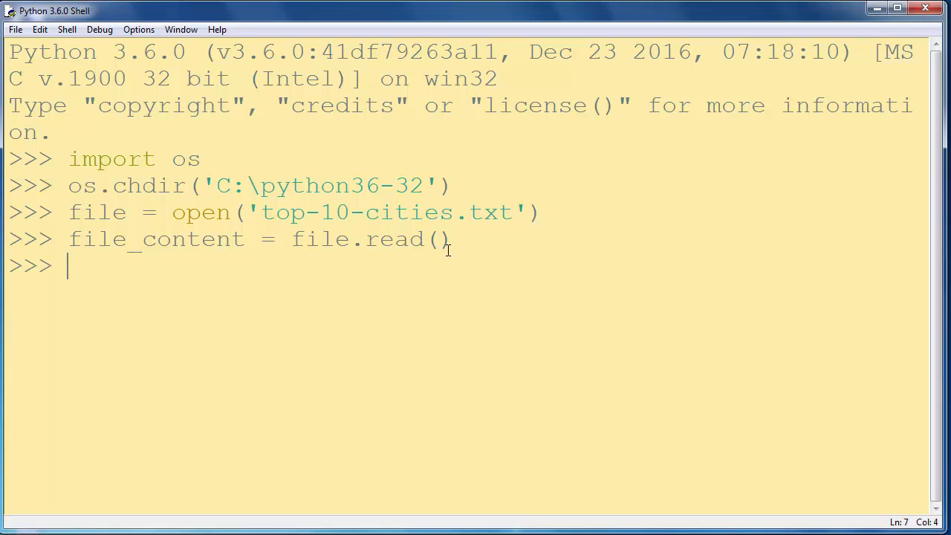
{"action": "mouse_move", "coordinate": [236, 234]}
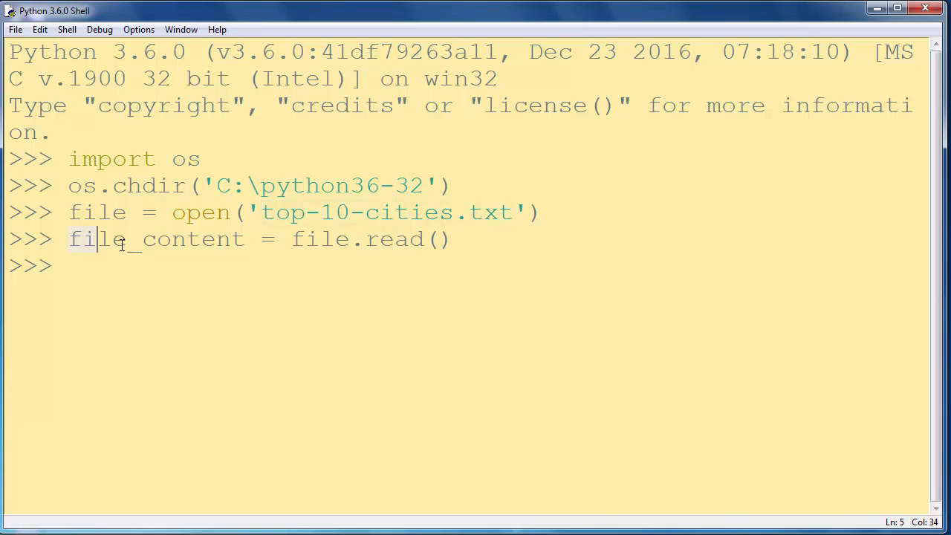
{"action": "key", "text": "enter"}
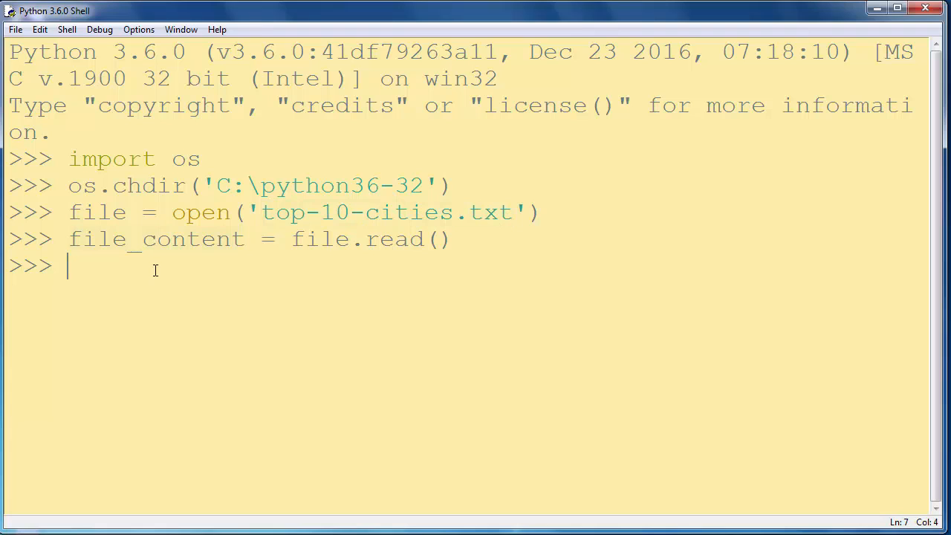
Run print(file_content) to display the ten cities, New York through San Jose
{"action": "type", "text": "print("}
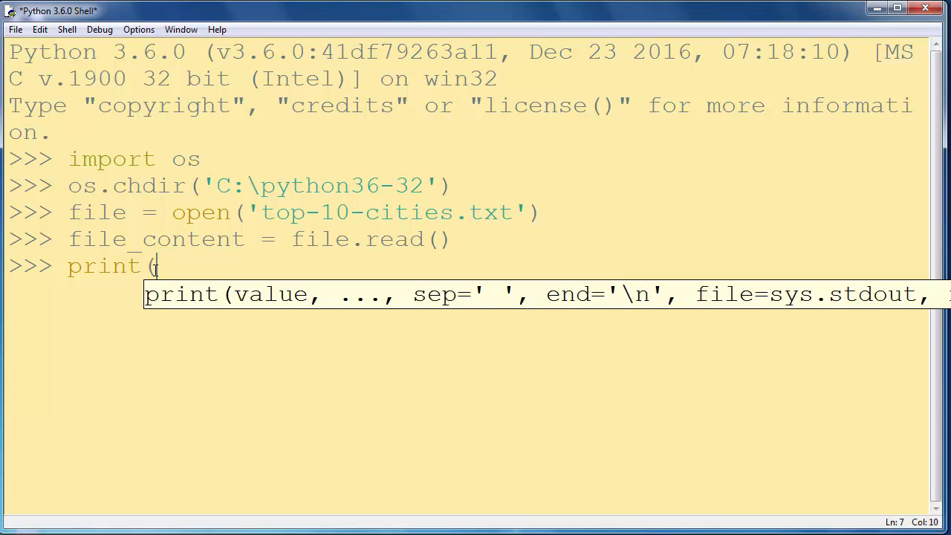
{"action": "type", "text": "file_cont"}
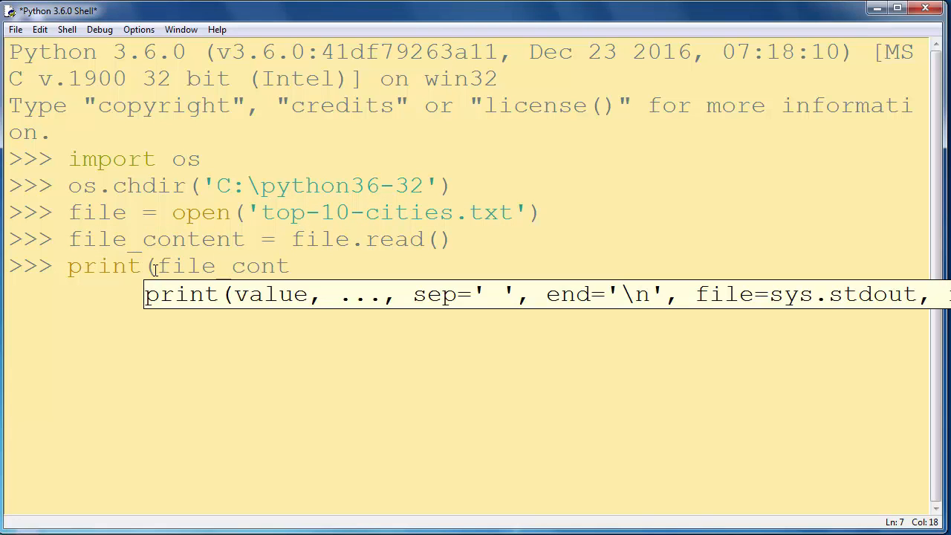
{"action": "type", "text": "ent)"}
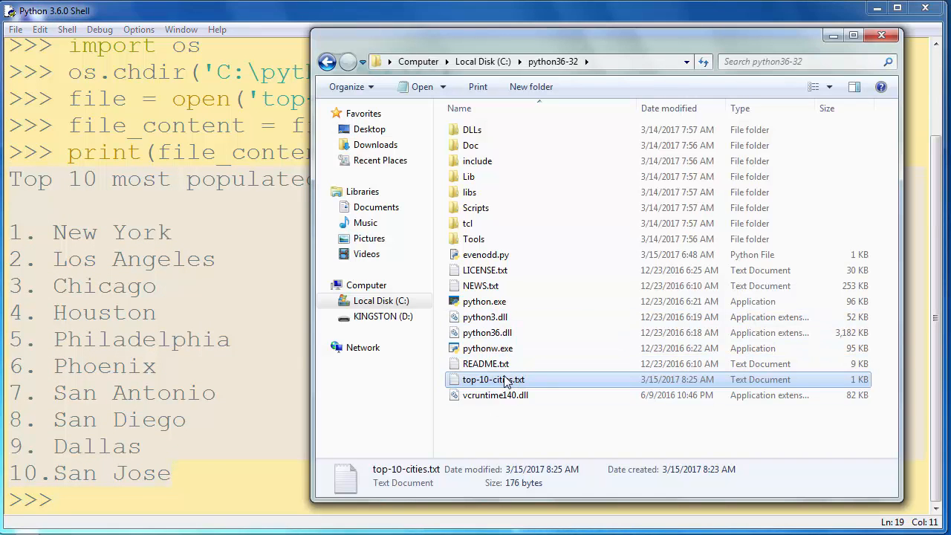
Open top-10-cities.txt in Notepad to compare the list, then return to the shell
{"action": "double_click", "coordinate": [494, 379]}
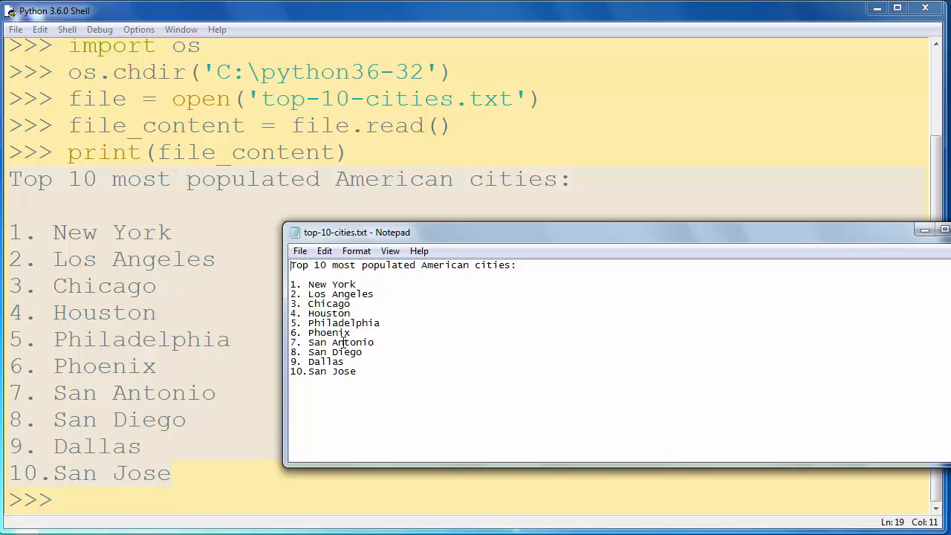
{"action": "mouse_move", "coordinate": [443, 293]}
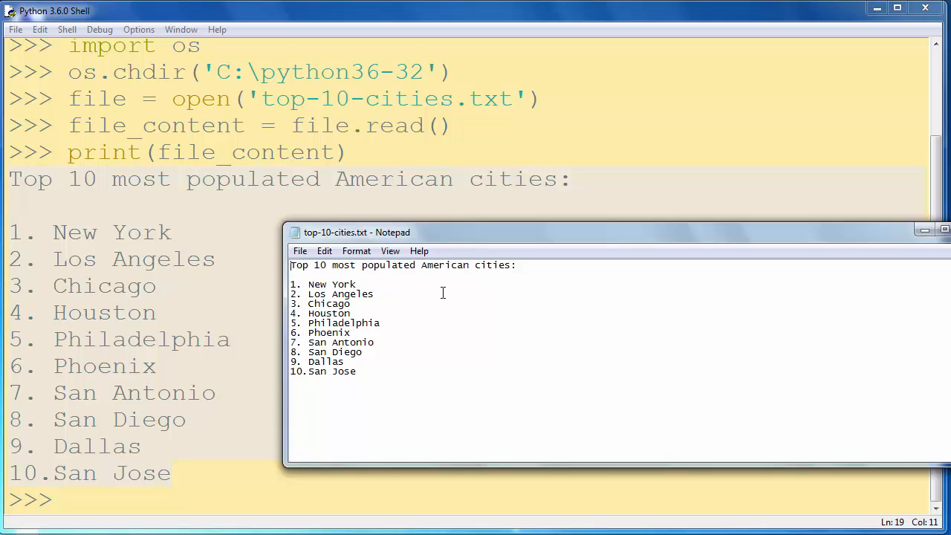
{"action": "mouse_move", "coordinate": [604, 113]}
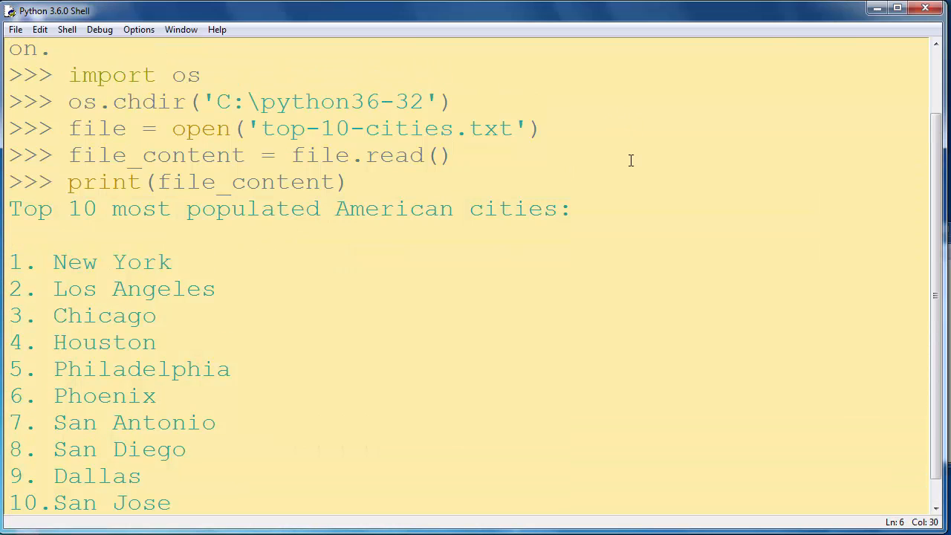
{"action": "left_click", "coordinate": [451, 157]}
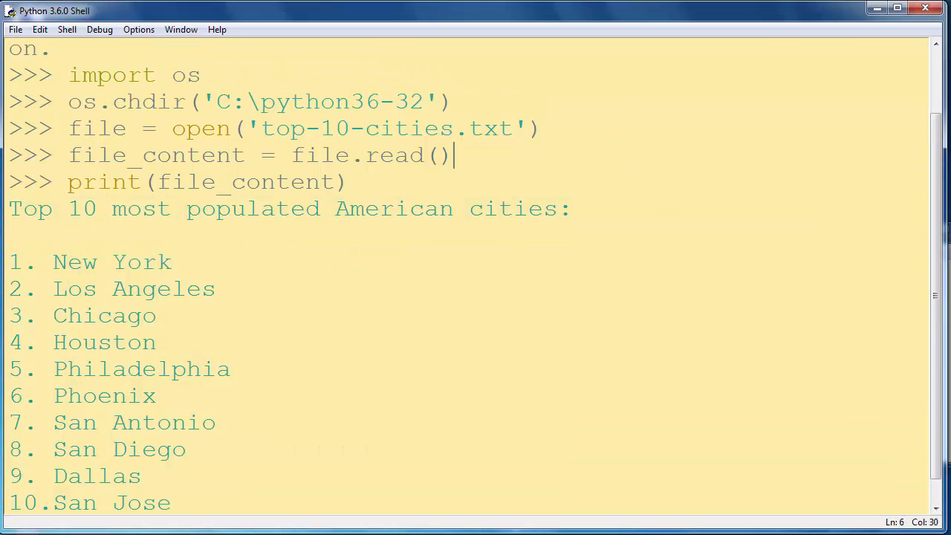